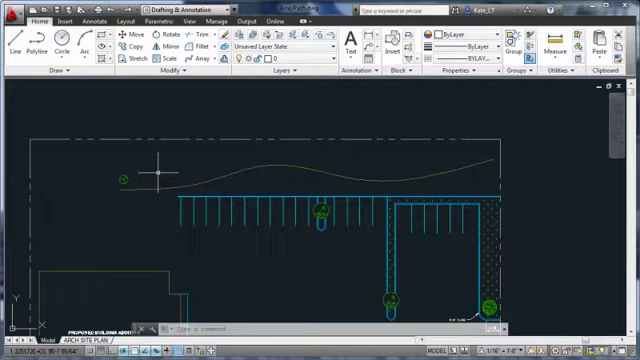
- Expand the Array dropdown to show Rectangular, Path and Polar Array options
left_click(205, 58)
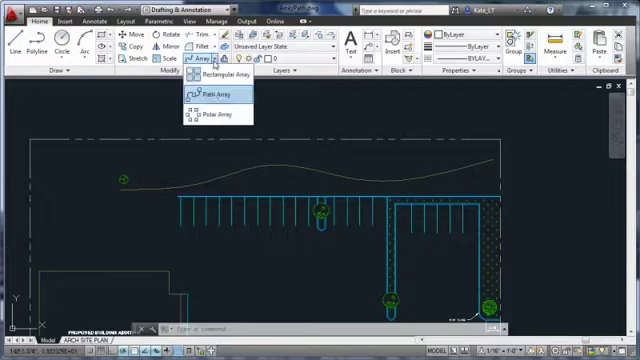
- Path-array the tree block along the spline, then open the Measure/Divide spacing options
left_click(216, 93)
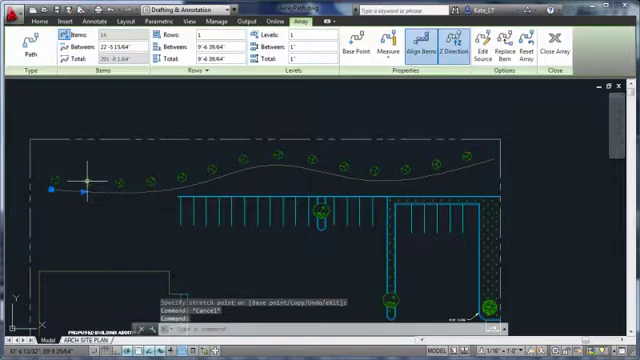
left_click(399, 43)
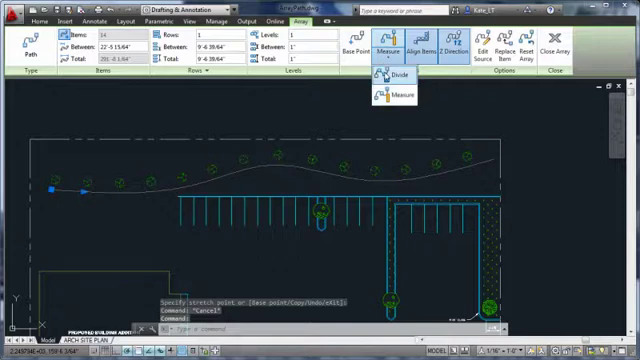